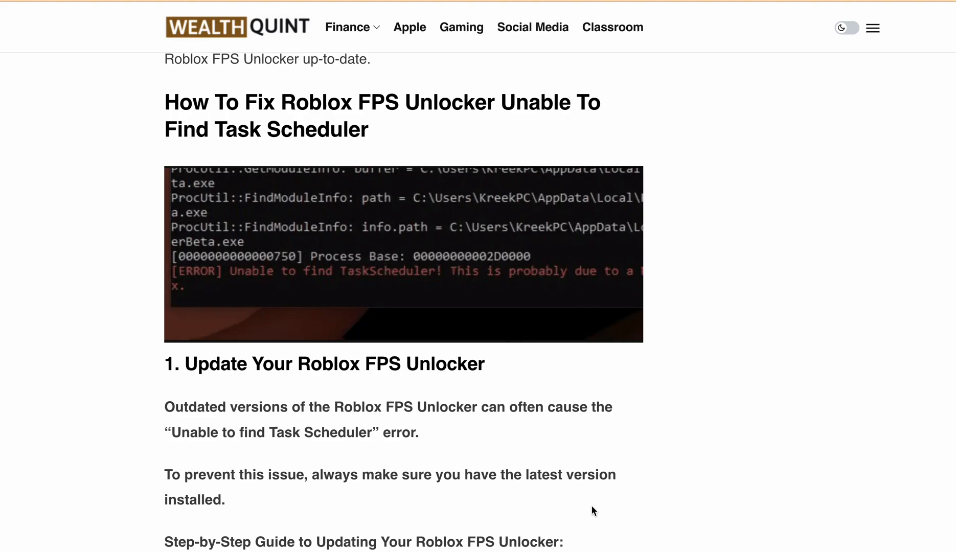
Scroll through the article intro and the first fix, 'Update Your Roblox FPS Unlocker', to the second fix's heading.
{"action": "scroll", "scroll_direction": "up", "scroll_amount": 3}
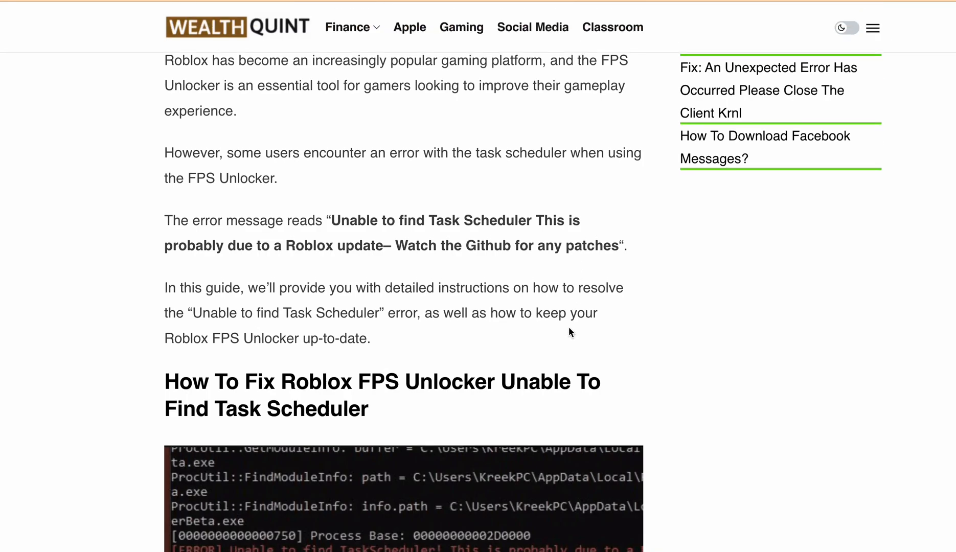
{"action": "scroll", "scroll_direction": "down", "scroll_amount": 3}
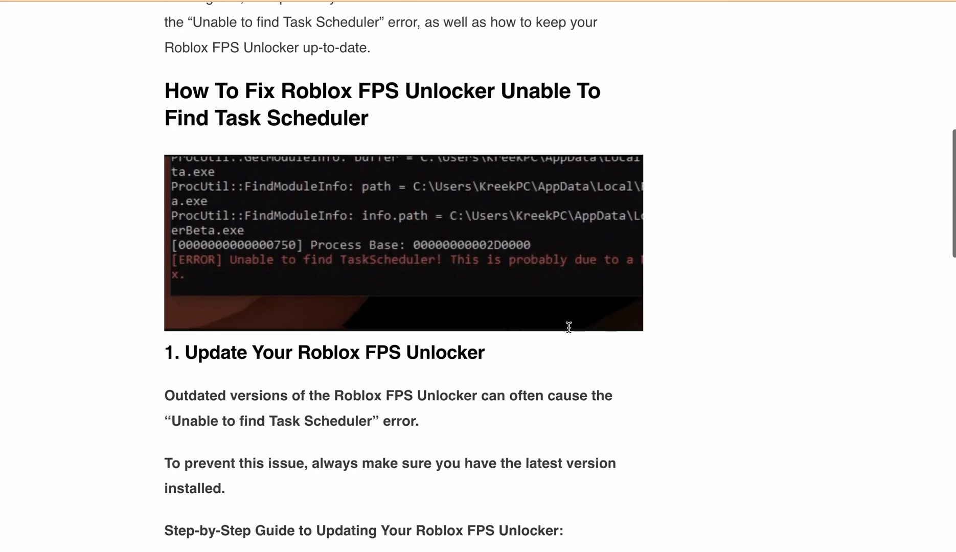
{"action": "scroll", "scroll_direction": "down", "scroll_amount": 3}
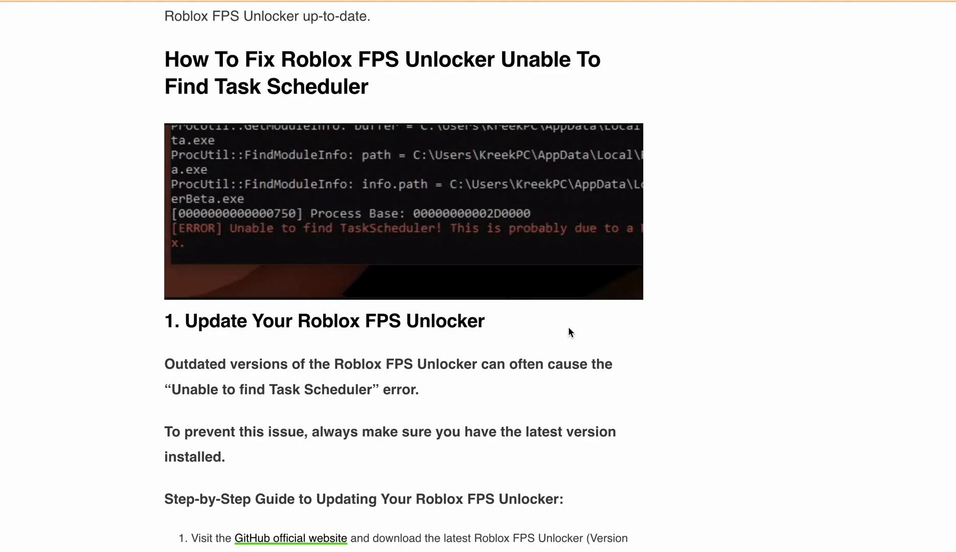
{"action": "scroll", "scroll_direction": "down", "scroll_amount": 3}
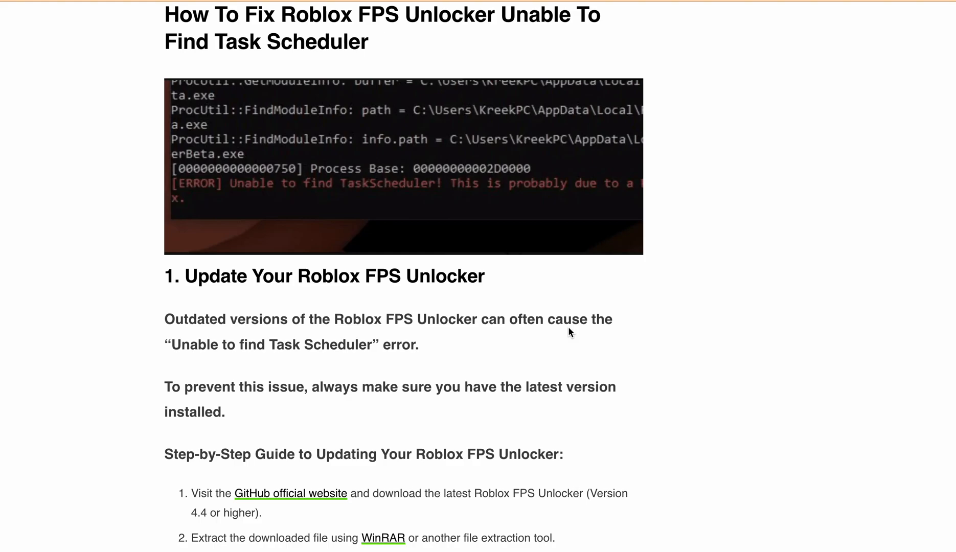
{"action": "scroll", "scroll_direction": "down", "scroll_amount": 3}
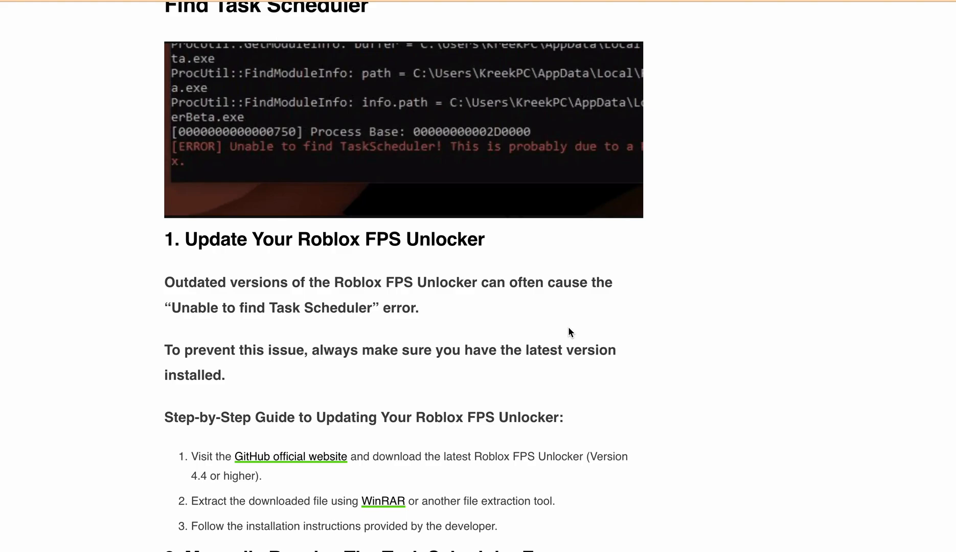
{"action": "scroll", "scroll_direction": "down", "scroll_amount": 3}
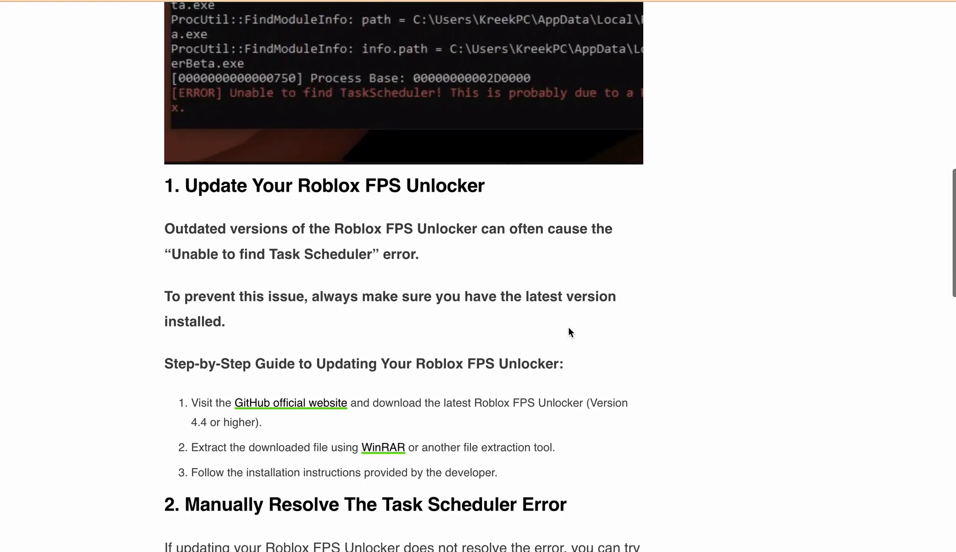
{"action": "scroll", "scroll_direction": "down", "scroll_amount": 3}
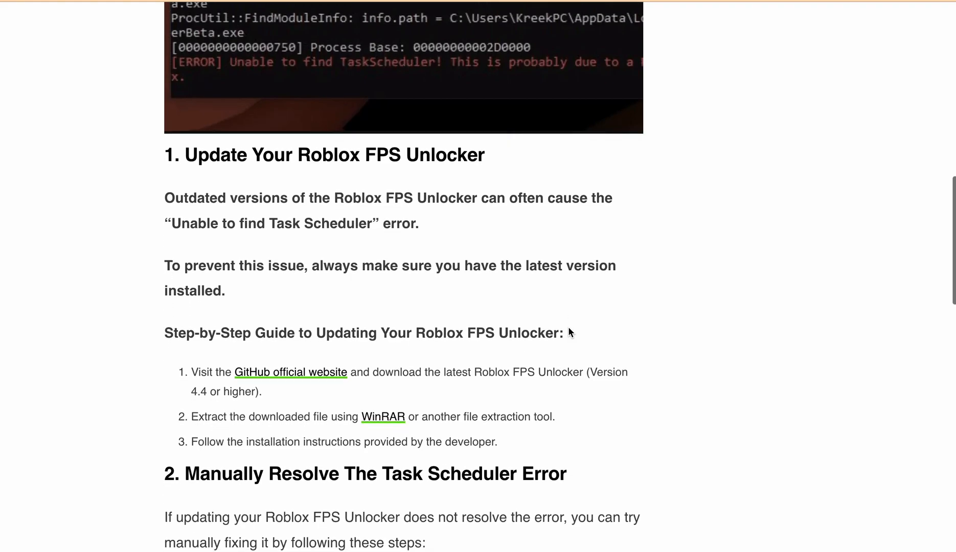
{"action": "scroll", "scroll_direction": "down", "scroll_amount": 3}
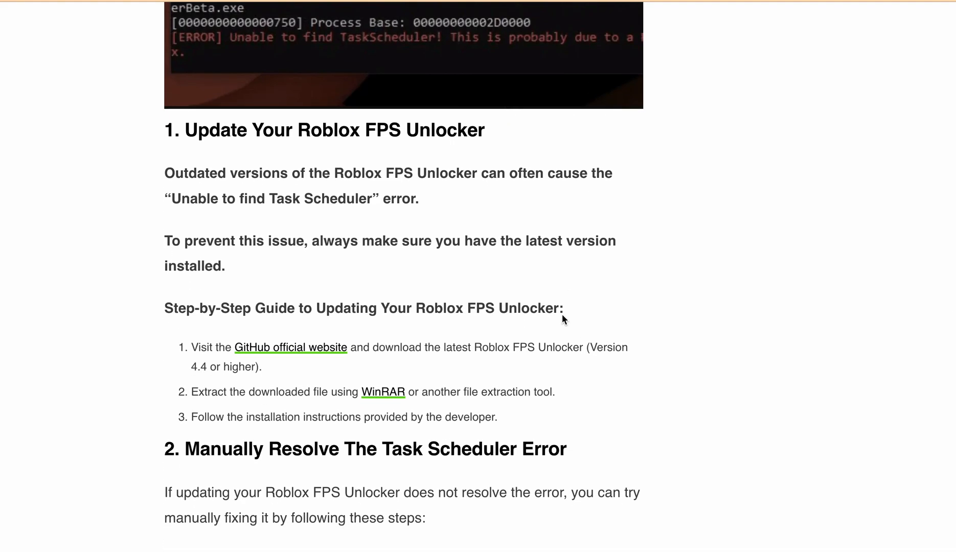
{"action": "mouse_move", "coordinate": [498, 164]}
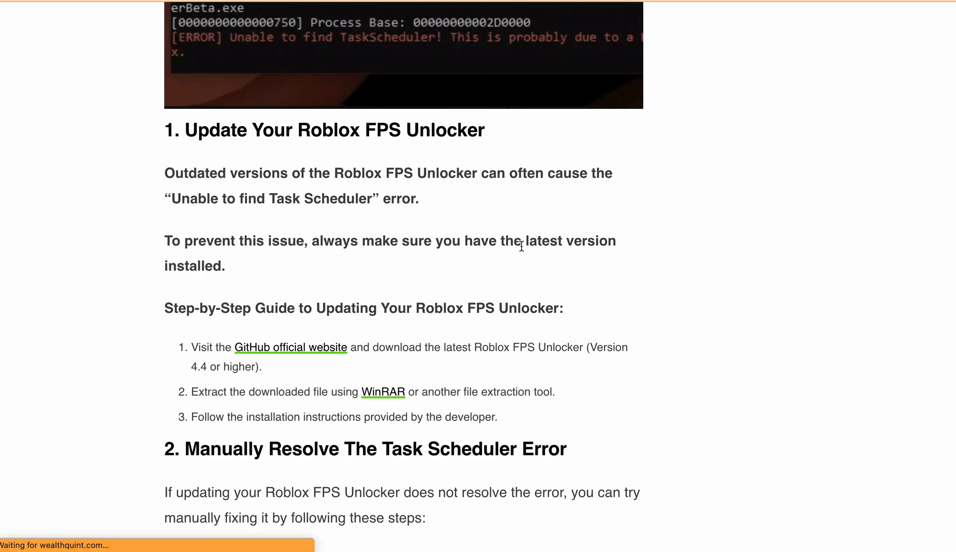
Follow the 'GitHub official website' link to the Roblox FPS Unlocker releases page.
{"action": "scroll", "scroll_direction": "down", "scroll_amount": 3}
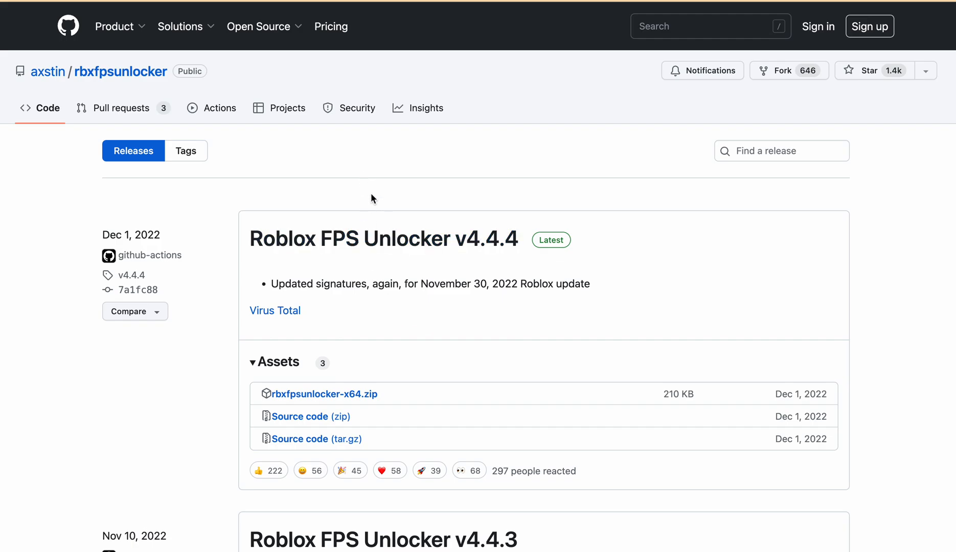
{"action": "mouse_move", "coordinate": [383, 238]}
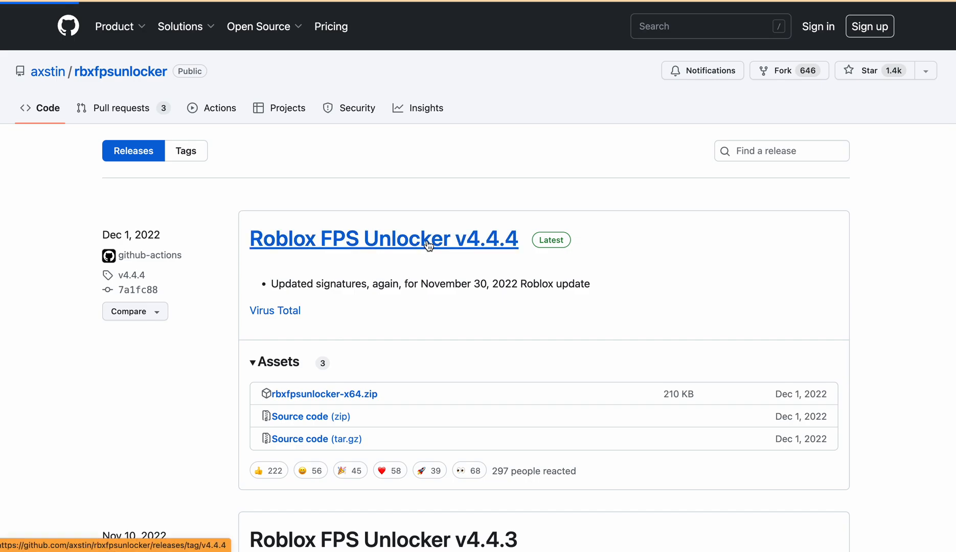
View the Roblox FPS Unlocker v4.4.4 release page with its rbxfpsunlocker-x64.zip and source code assets.
{"action": "left_click", "coordinate": [383, 239]}
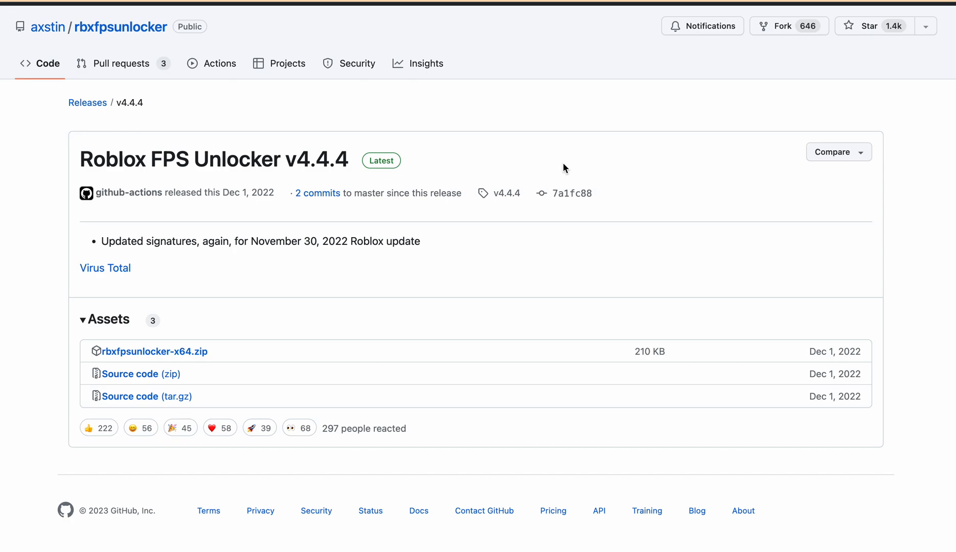
{"action": "mouse_move", "coordinate": [492, 216]}
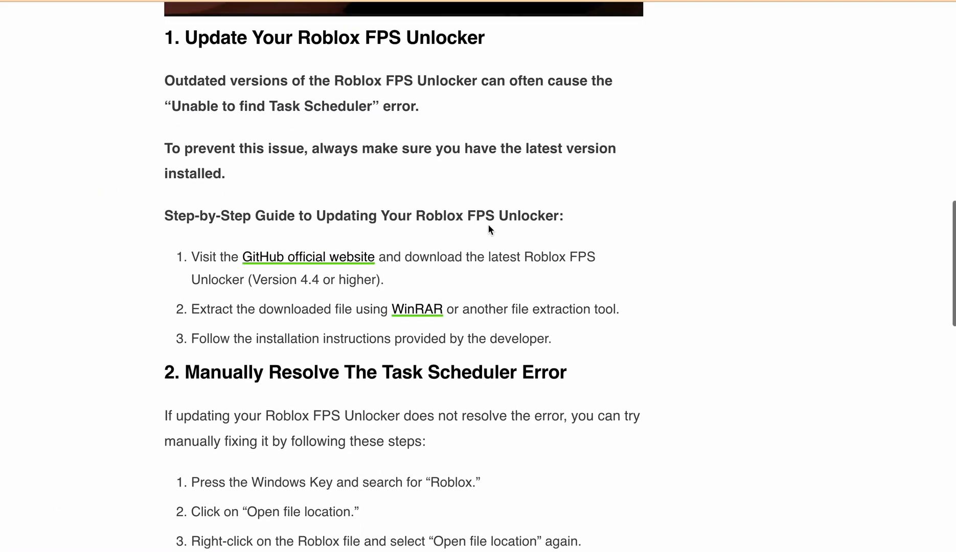
Read through section 2, 'Manually Resolve The Task Scheduler Error', covering its six manual steps.
{"action": "scroll", "scroll_direction": "down", "scroll_amount": 3}
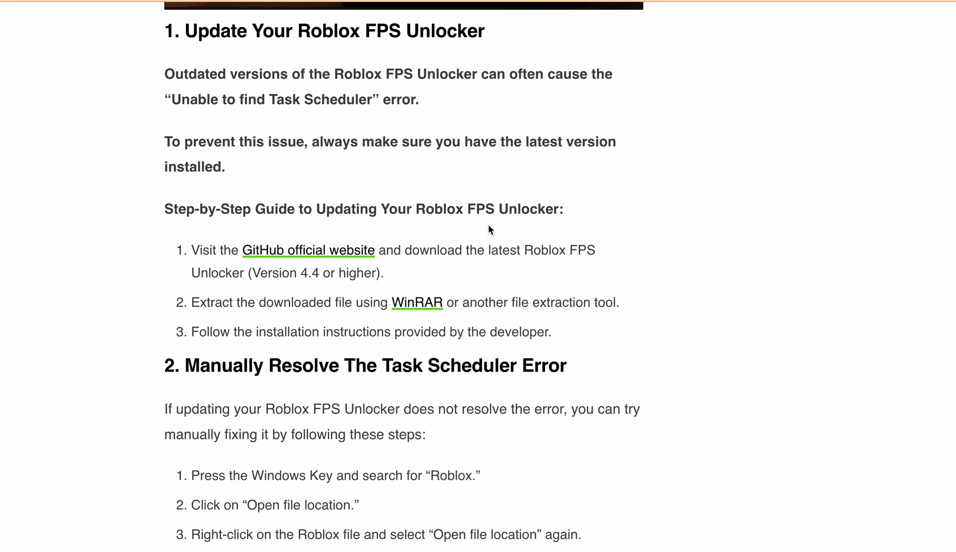
{"action": "mouse_move", "coordinate": [503, 269]}
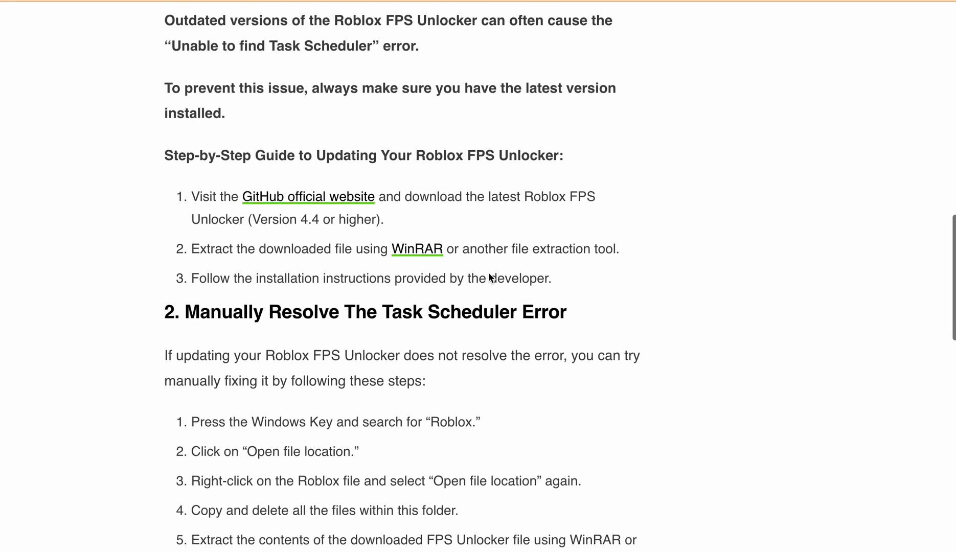
{"action": "scroll", "scroll_direction": "down", "scroll_amount": 3}
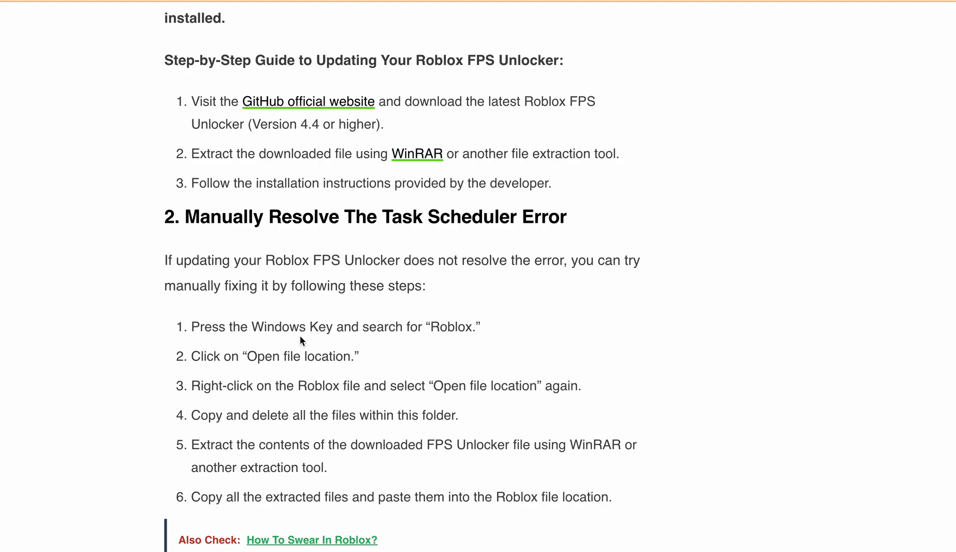
{"action": "mouse_move", "coordinate": [261, 365]}
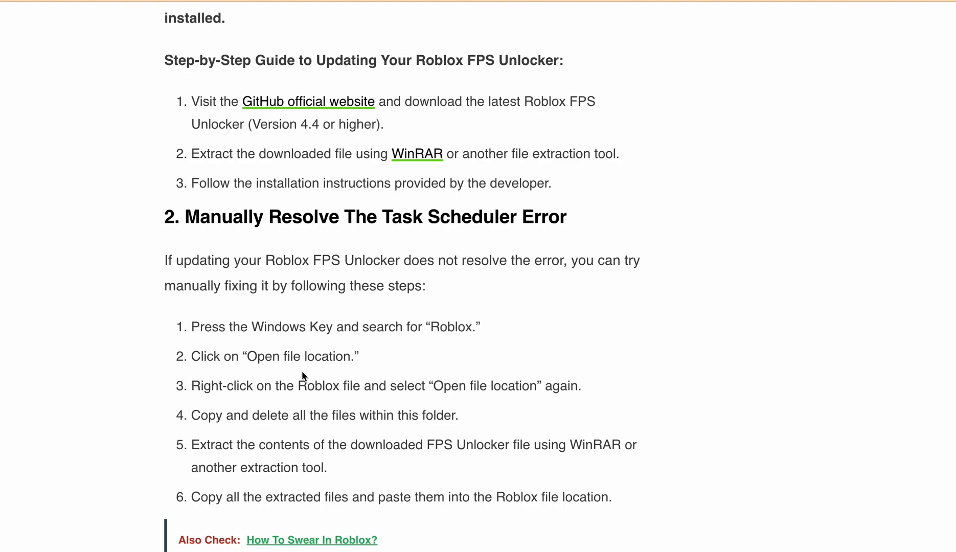
{"action": "mouse_move", "coordinate": [221, 411]}
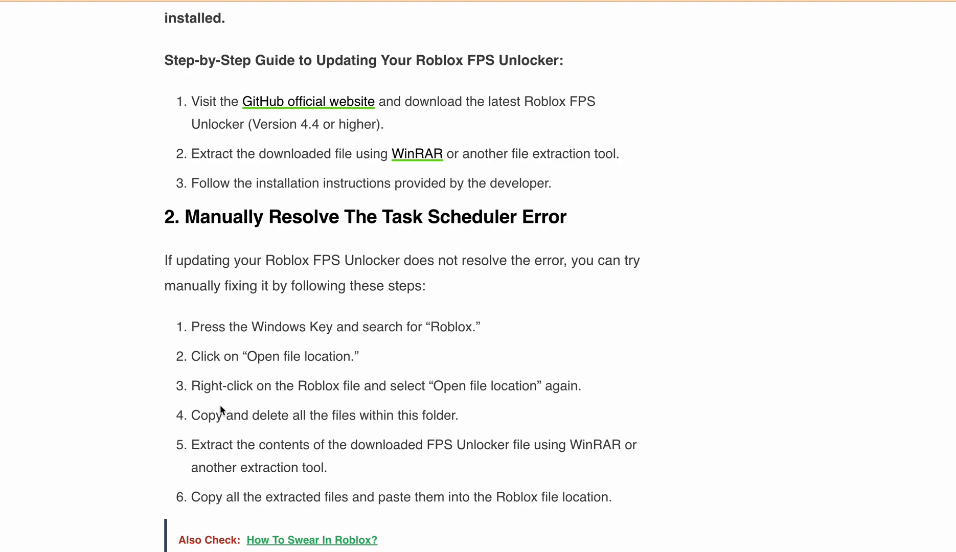
{"action": "mouse_move", "coordinate": [439, 401]}
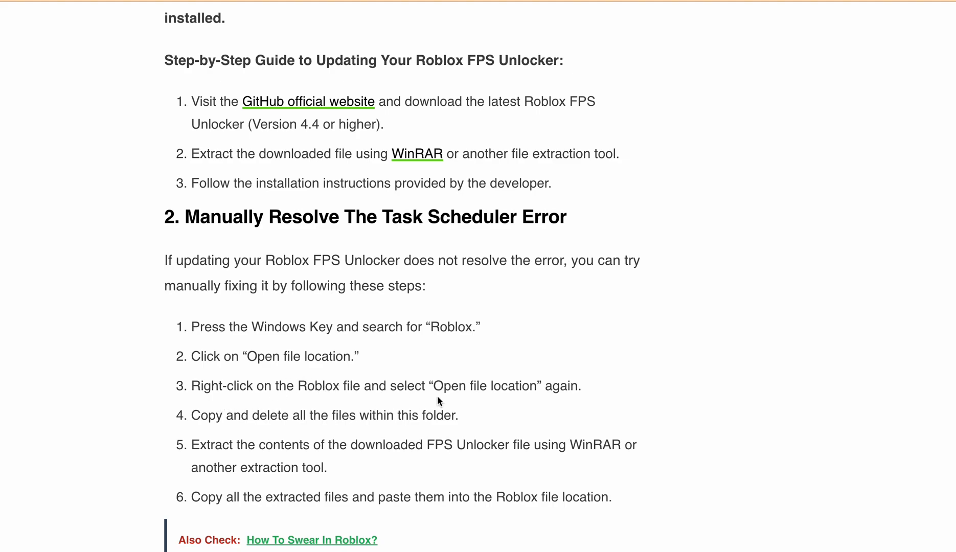
{"action": "mouse_move", "coordinate": [401, 407]}
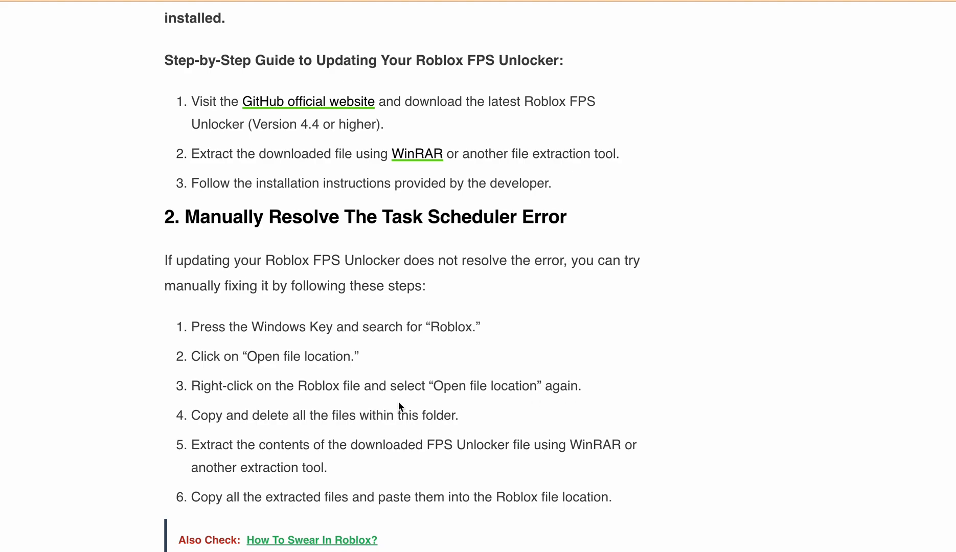
{"action": "mouse_move", "coordinate": [406, 429]}
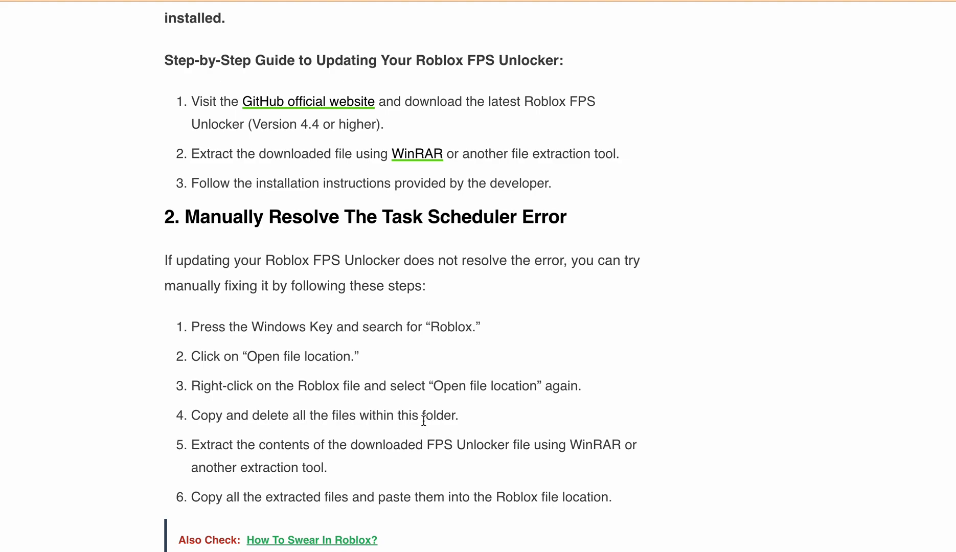
{"action": "scroll", "scroll_direction": "down", "scroll_amount": 3}
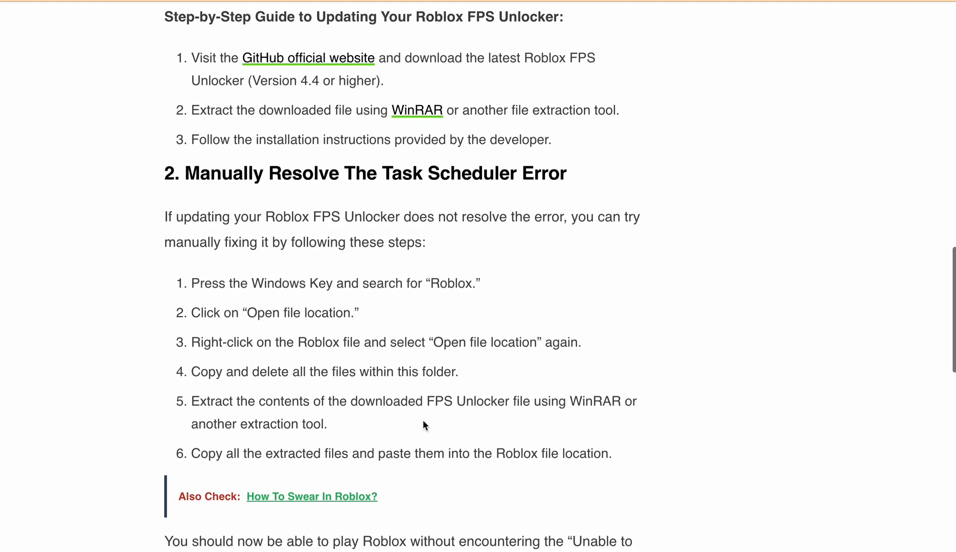
{"action": "mouse_move", "coordinate": [396, 420]}
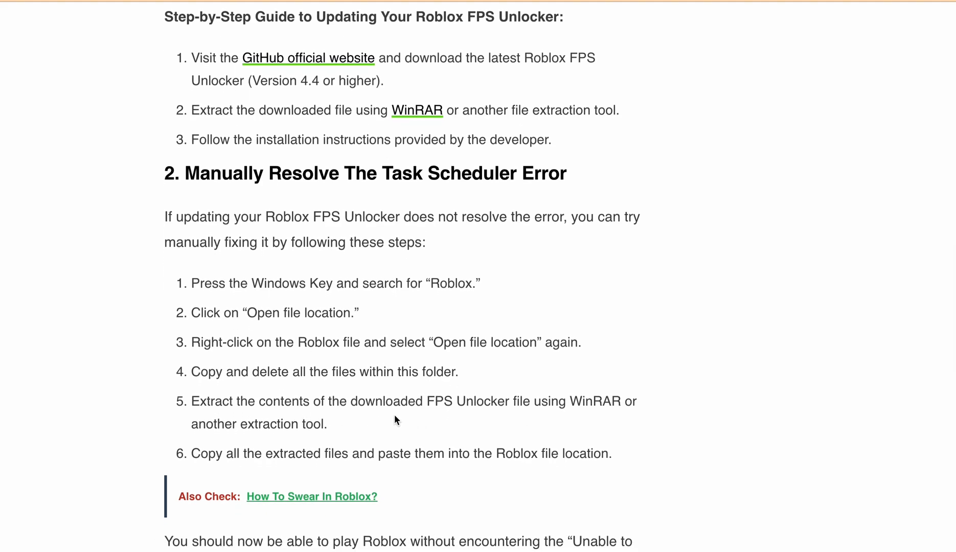
{"action": "mouse_move", "coordinate": [497, 411]}
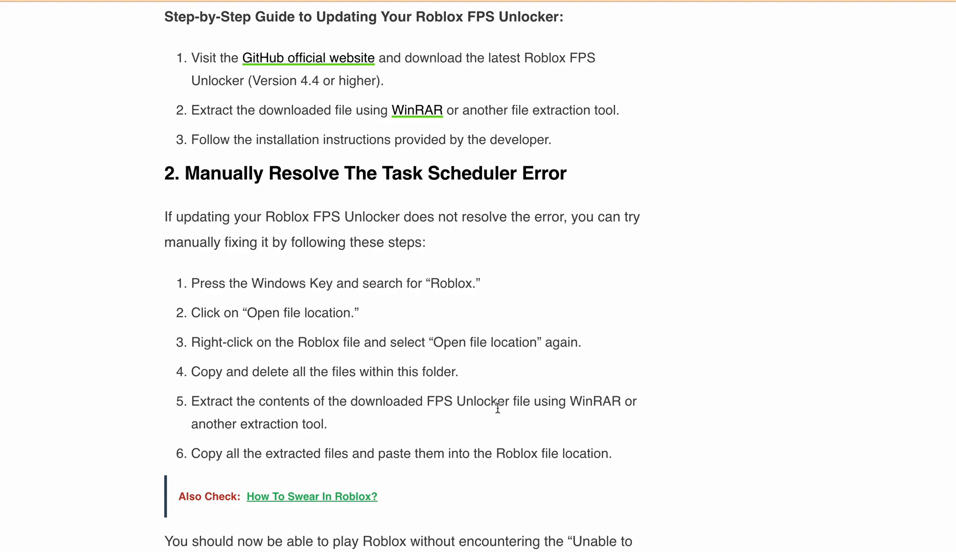
{"action": "mouse_move", "coordinate": [304, 442]}
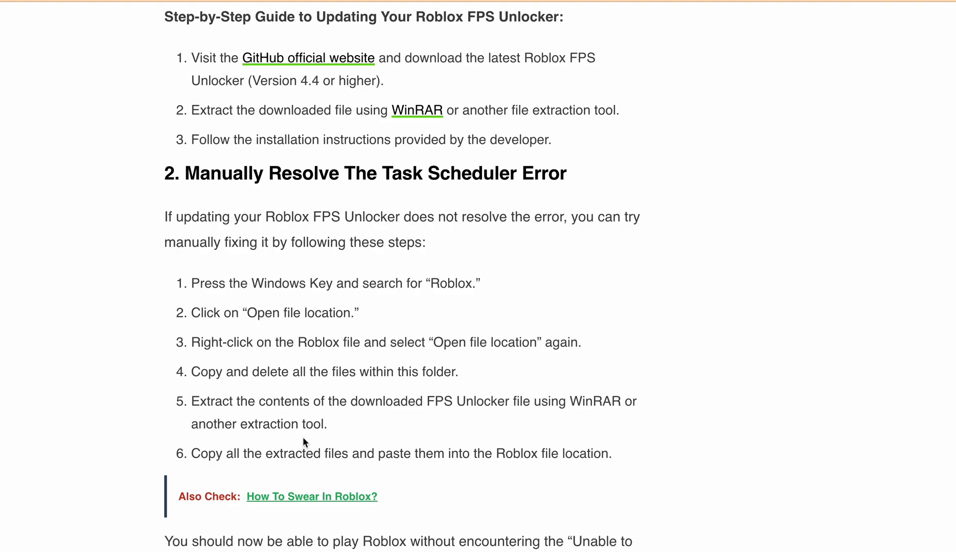
{"action": "scroll", "scroll_direction": "down", "scroll_amount": 3}
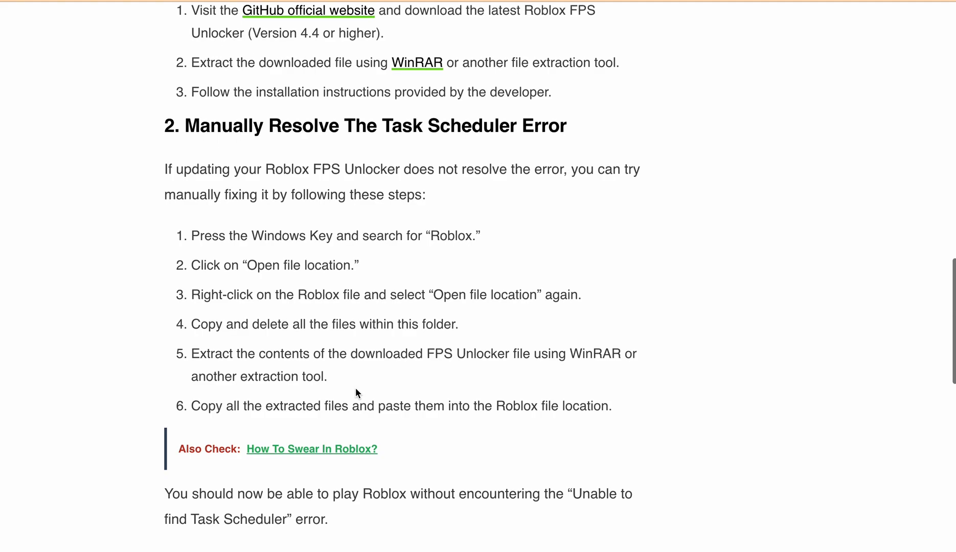
{"action": "scroll", "scroll_direction": "down", "scroll_amount": 3}
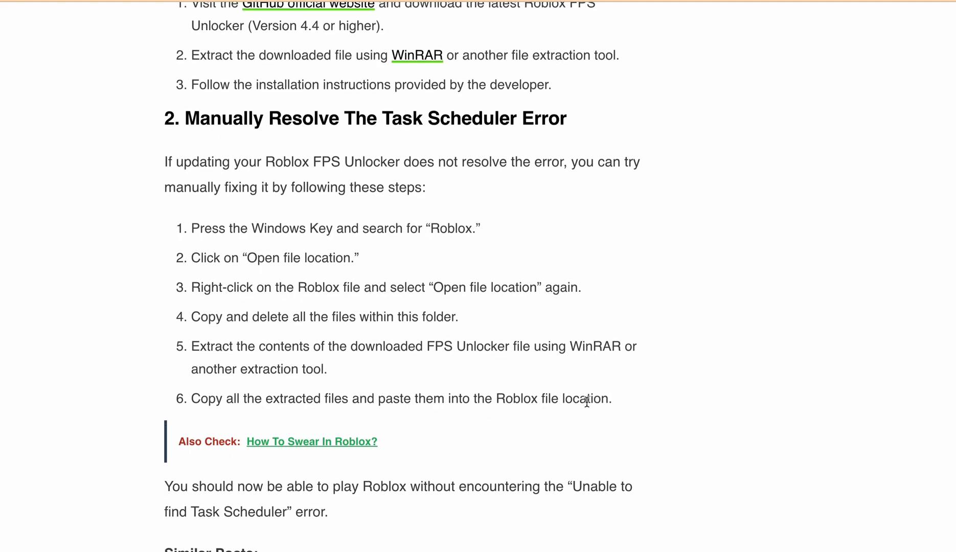
{"action": "mouse_move", "coordinate": [537, 317]}
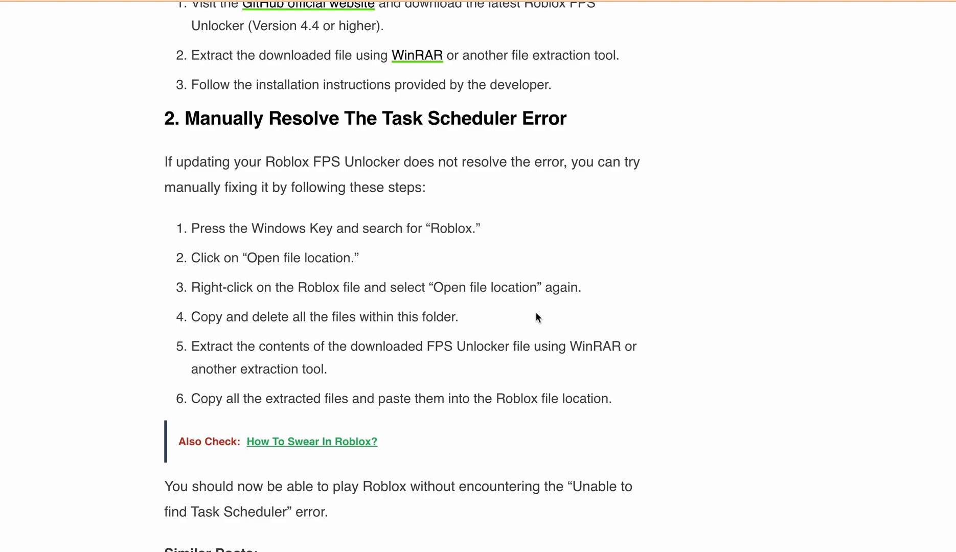